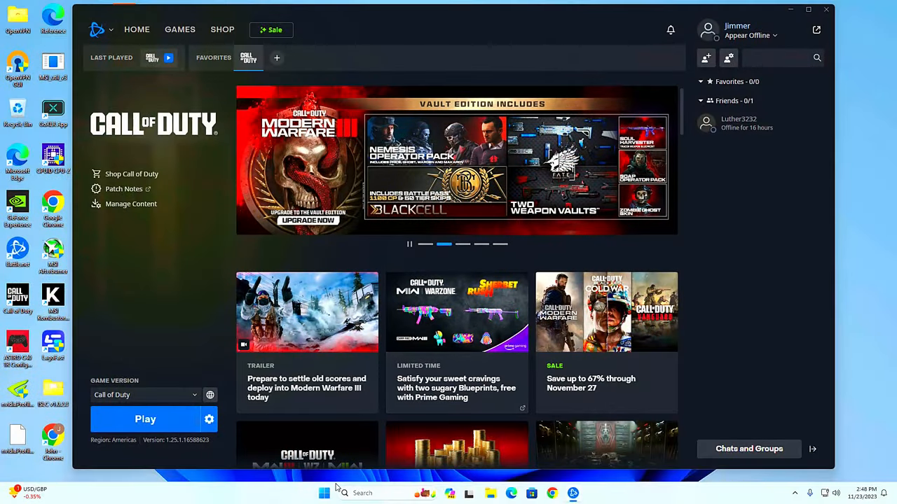
Reach the Gaming > Game Mode page from Start, with Game Mode showing On
{"action": "left_click", "coordinate": [324, 493]}
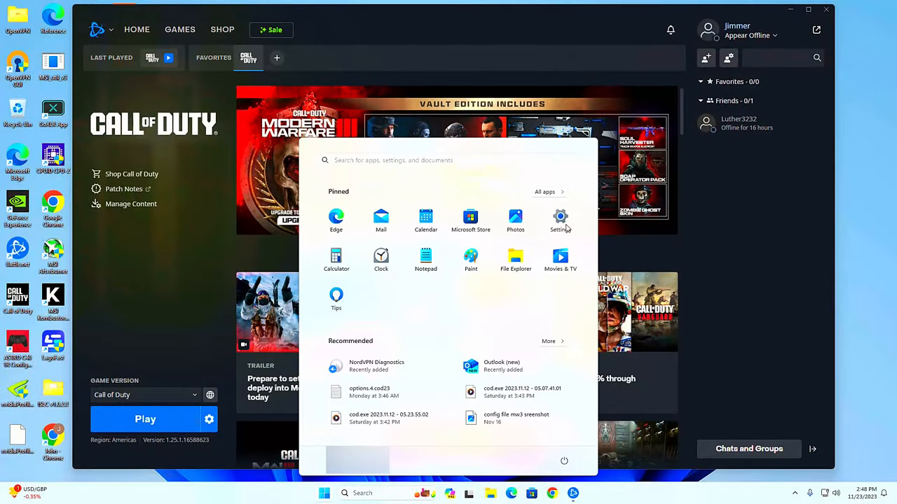
{"action": "left_click", "coordinate": [560, 221]}
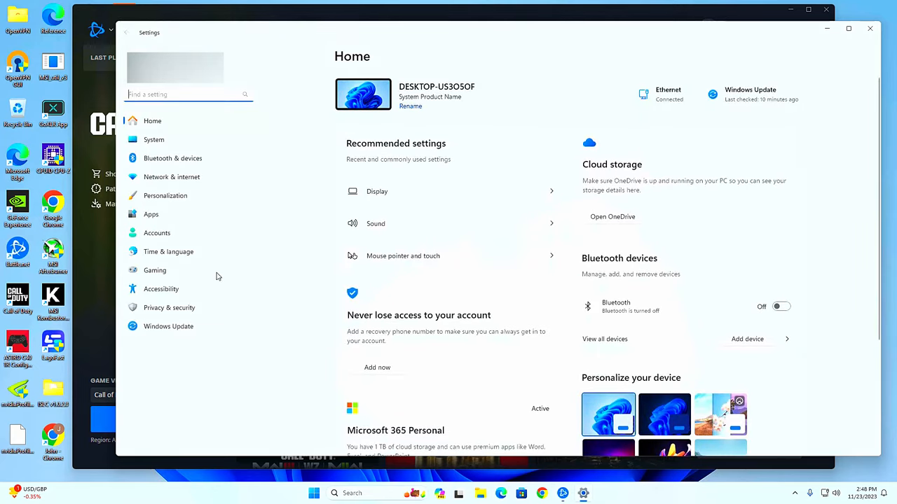
{"action": "left_click", "coordinate": [154, 270]}
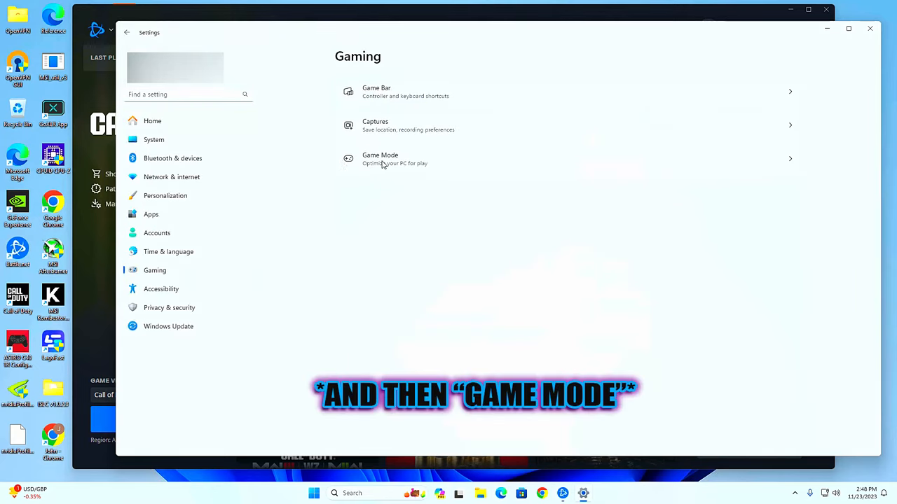
{"action": "left_click", "coordinate": [380, 159]}
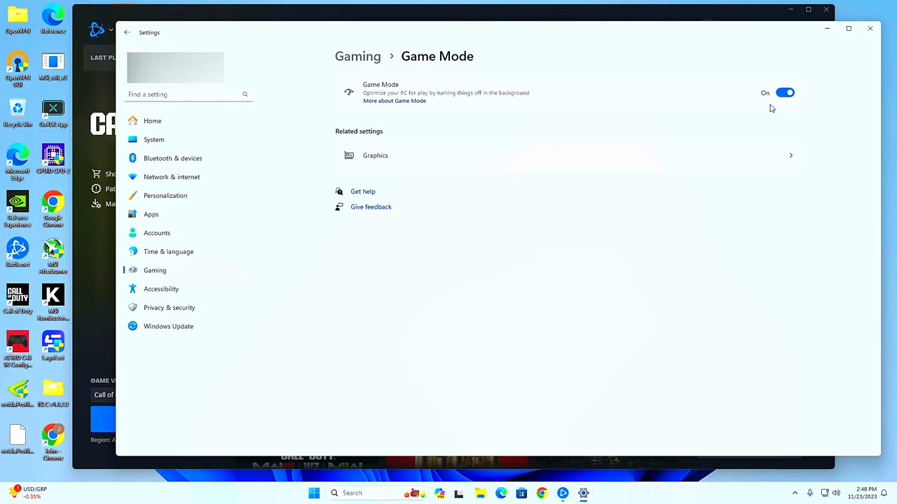
{"action": "mouse_move", "coordinate": [739, 106]}
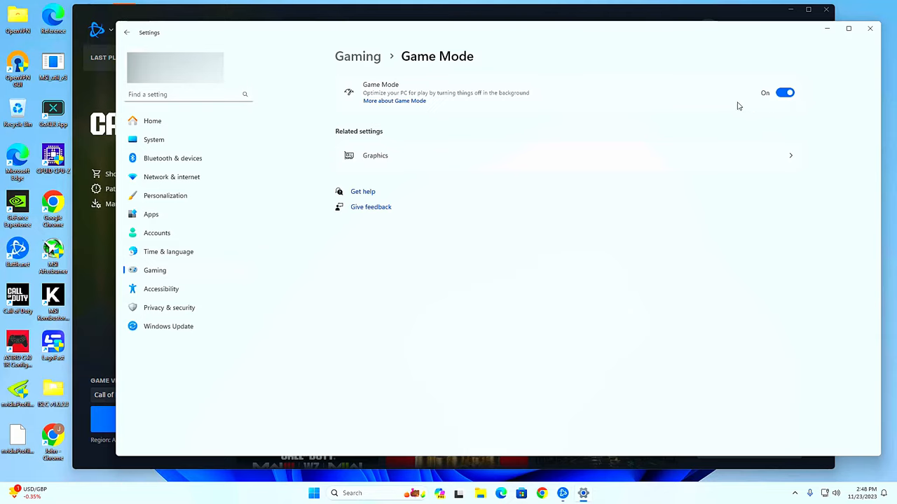
{"action": "mouse_move", "coordinate": [771, 106]}
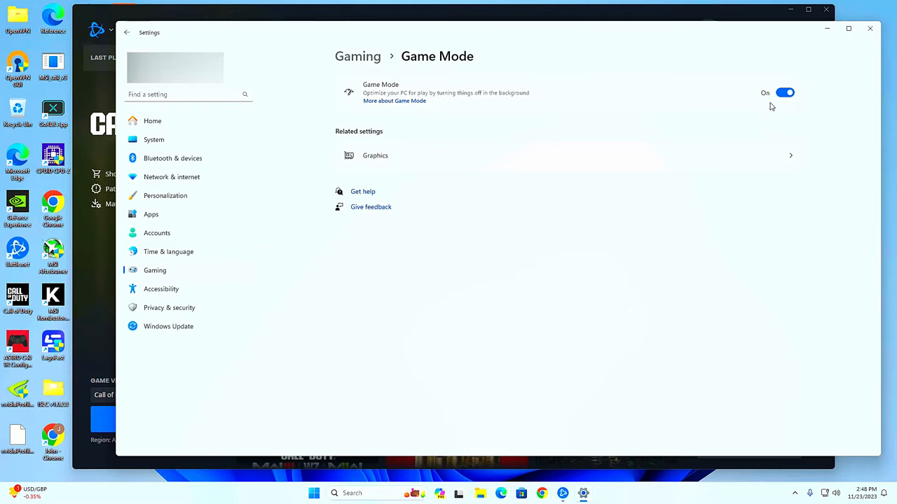
Save Call of Duty HQ as High performance with windowed-game optimizations off on the Graphics page
{"action": "left_click", "coordinate": [376, 154]}
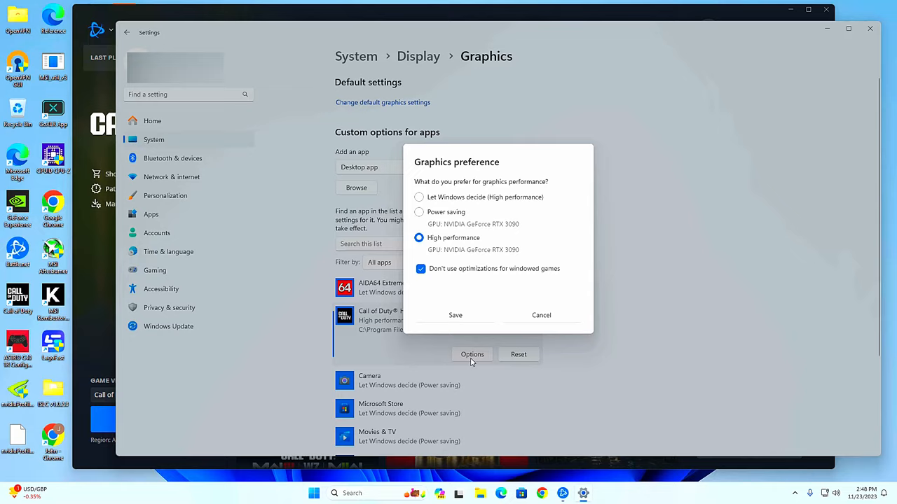
{"action": "mouse_move", "coordinate": [491, 302]}
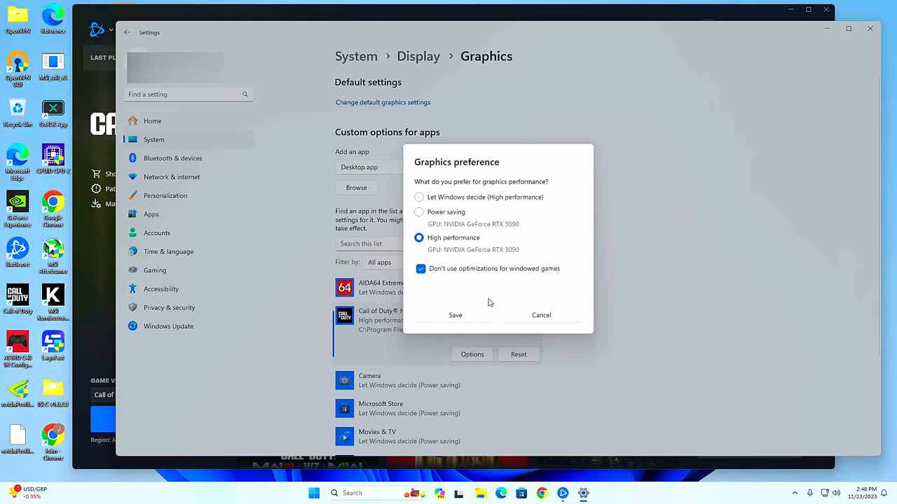
{"action": "left_click", "coordinate": [454, 315]}
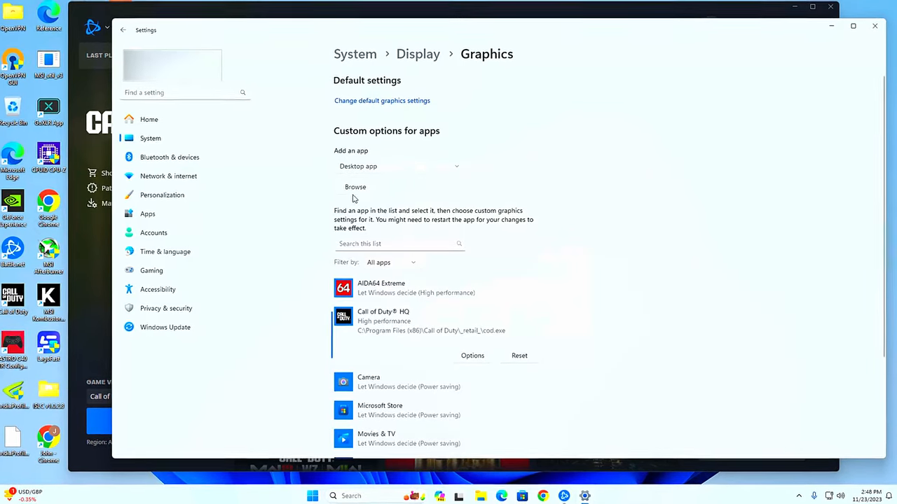
Browse to Program Files (x86)\Call of Duty\_retail_ and pick the cod application to add
{"action": "left_click", "coordinate": [356, 188]}
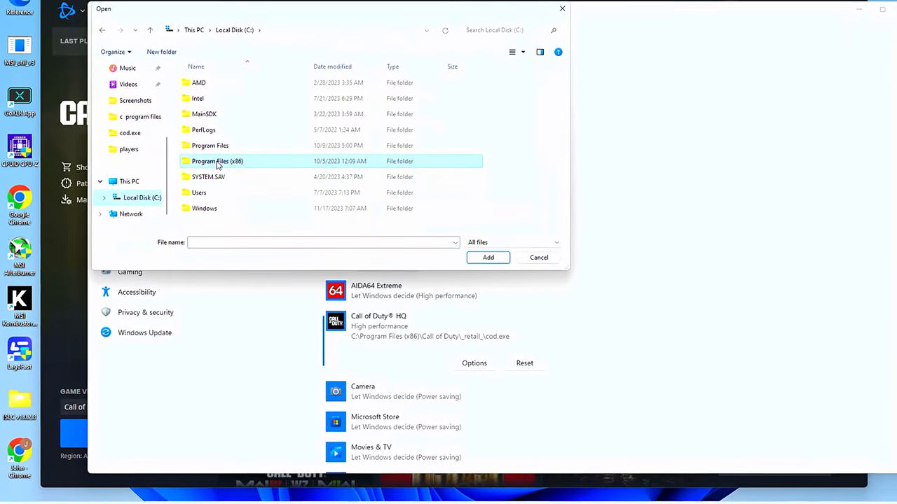
{"action": "double_click", "coordinate": [217, 161]}
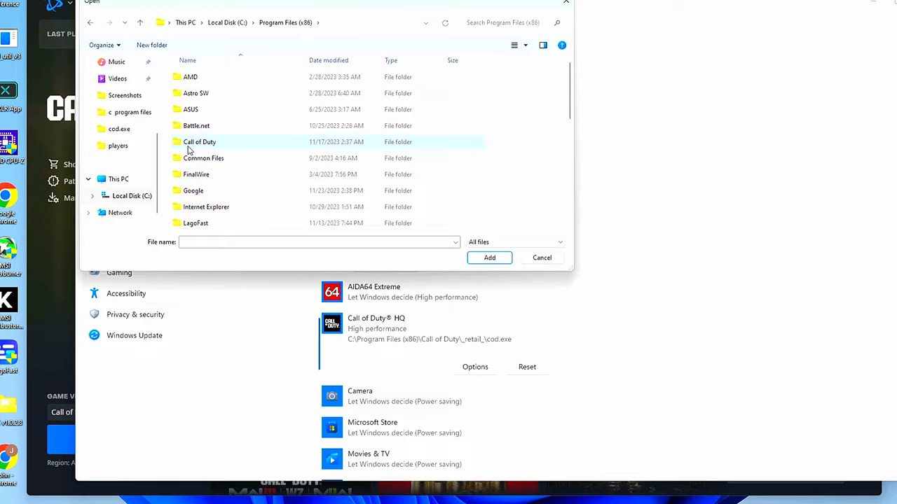
{"action": "double_click", "coordinate": [199, 142]}
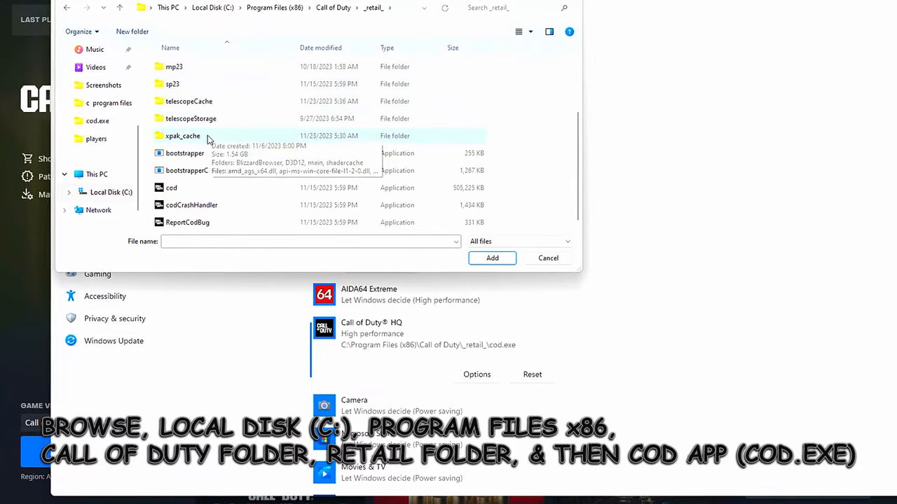
{"action": "left_click", "coordinate": [171, 188]}
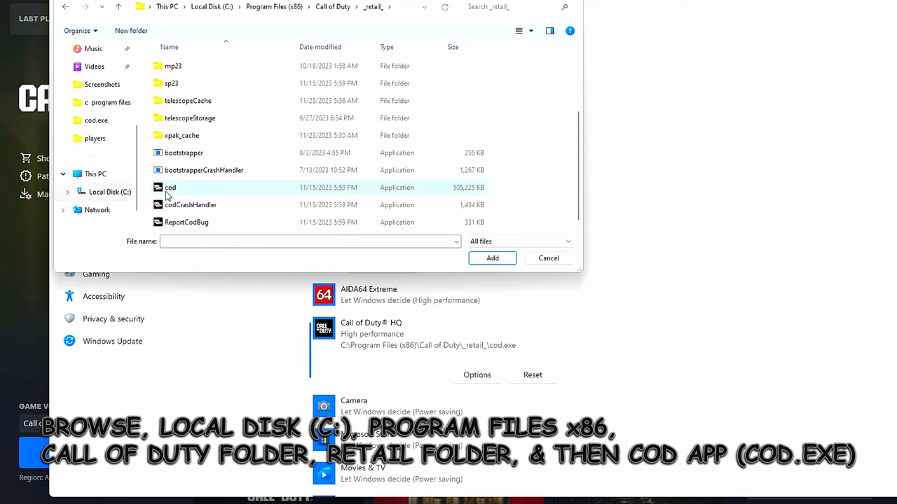
{"action": "left_click", "coordinate": [171, 188]}
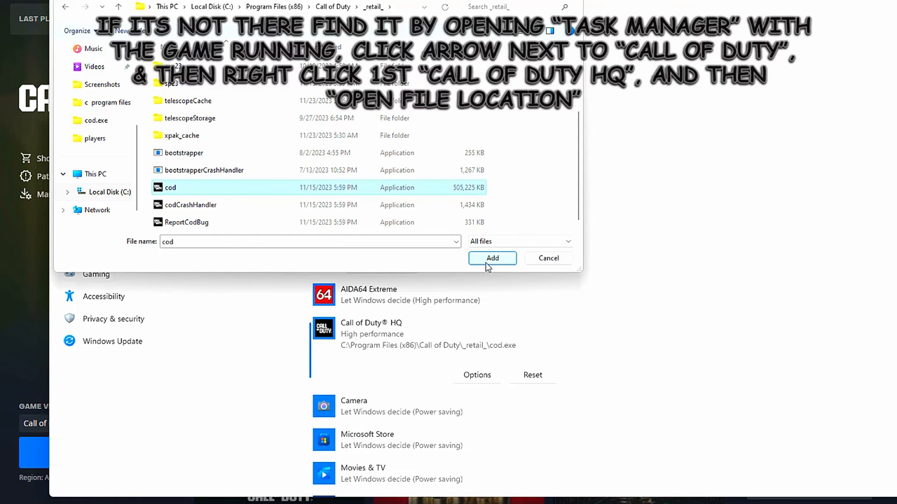
{"action": "mouse_move", "coordinate": [549, 258]}
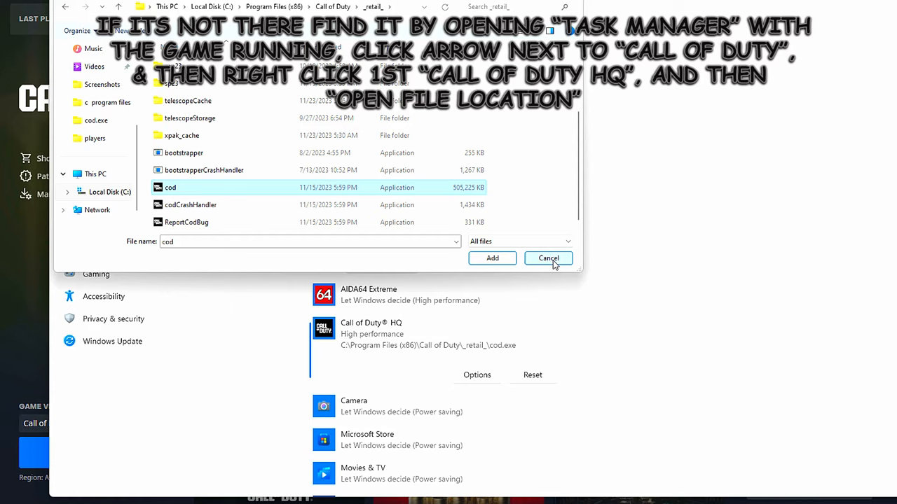
Leave the file browser and reach Default graphics settings with hardware-accelerated GPU scheduling on
{"action": "left_click", "coordinate": [548, 257]}
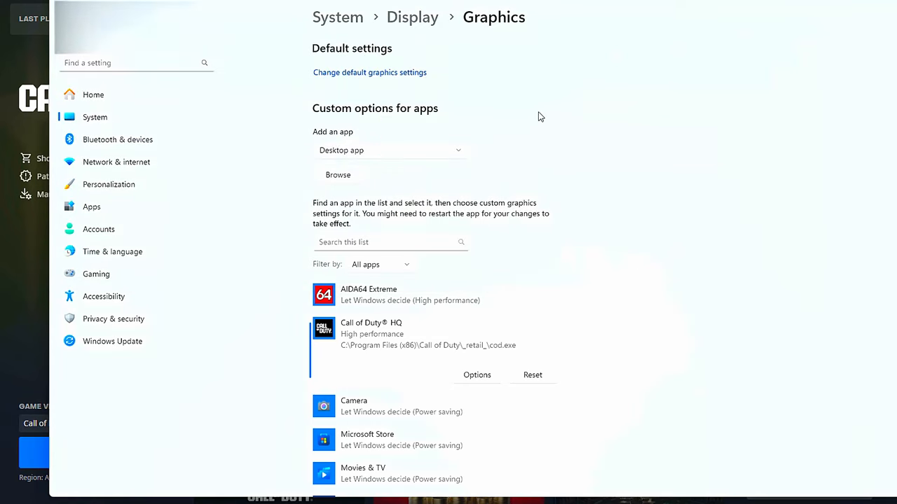
{"action": "mouse_move", "coordinate": [353, 80]}
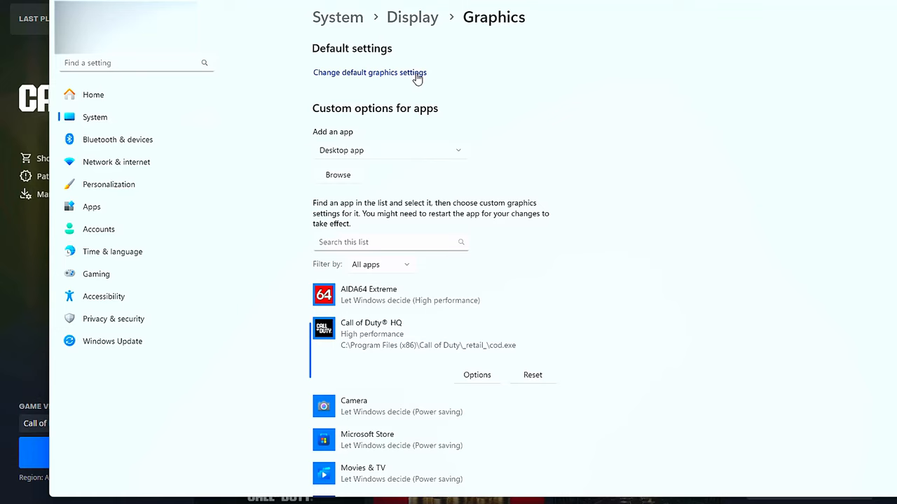
{"action": "left_click", "coordinate": [370, 73]}
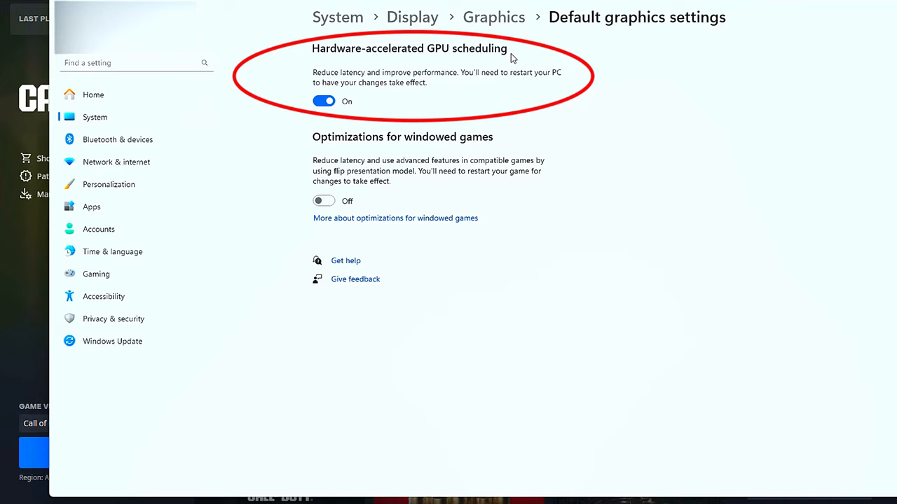
{"action": "mouse_move", "coordinate": [304, 66]}
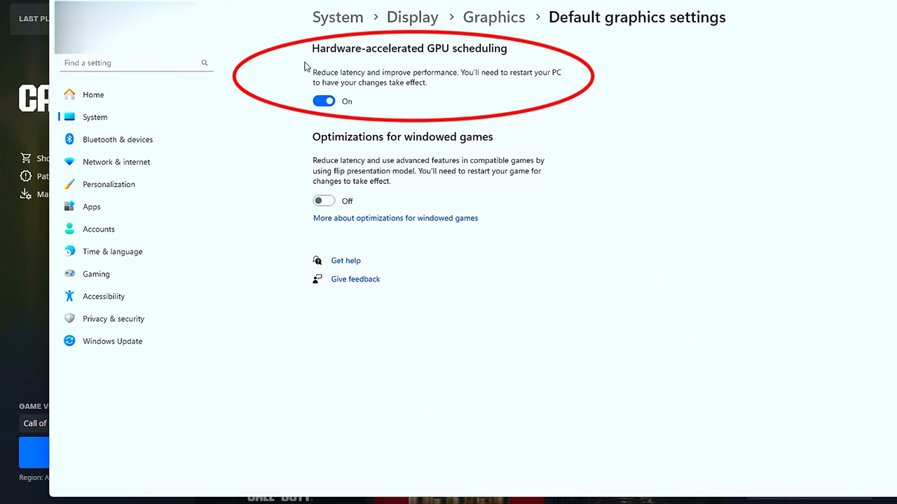
{"action": "mouse_move", "coordinate": [548, 60]}
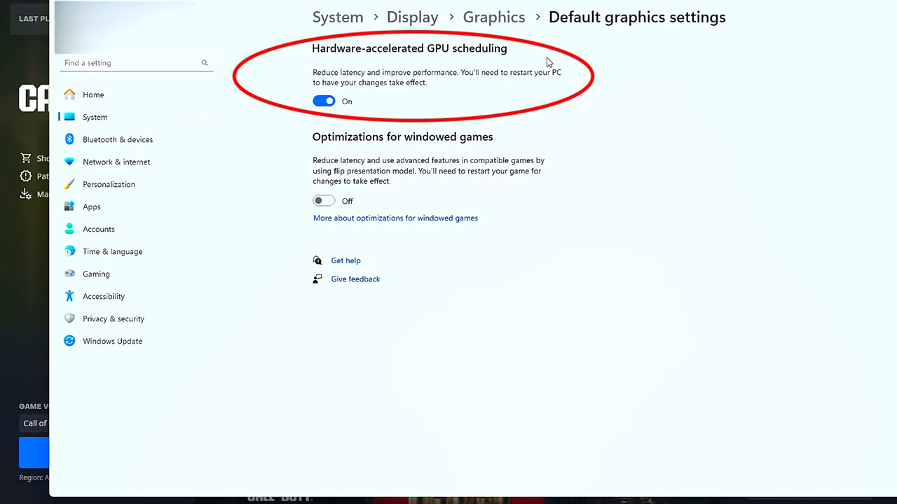
{"action": "mouse_move", "coordinate": [316, 67]}
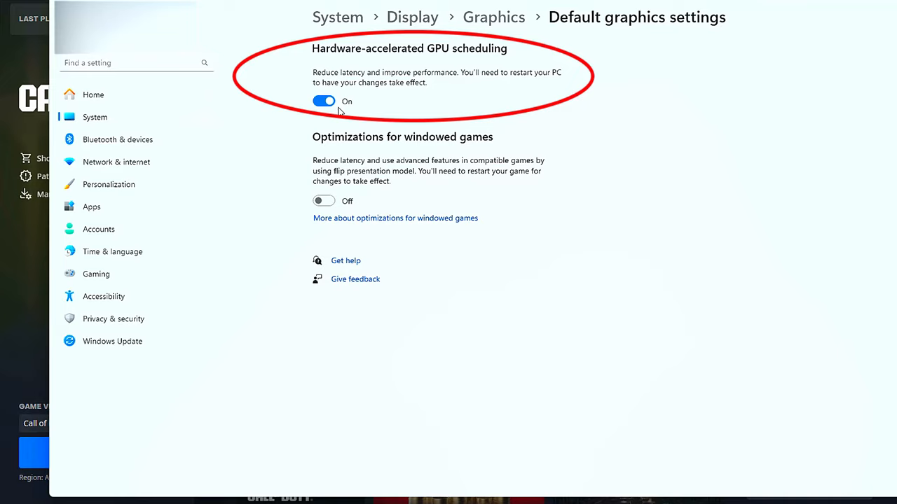
{"action": "mouse_move", "coordinate": [563, 83]}
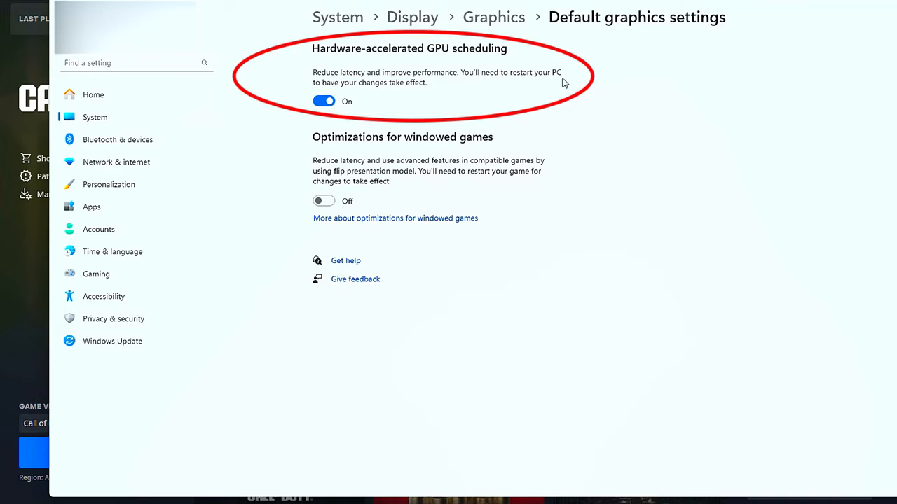
{"action": "mouse_move", "coordinate": [580, 85]}
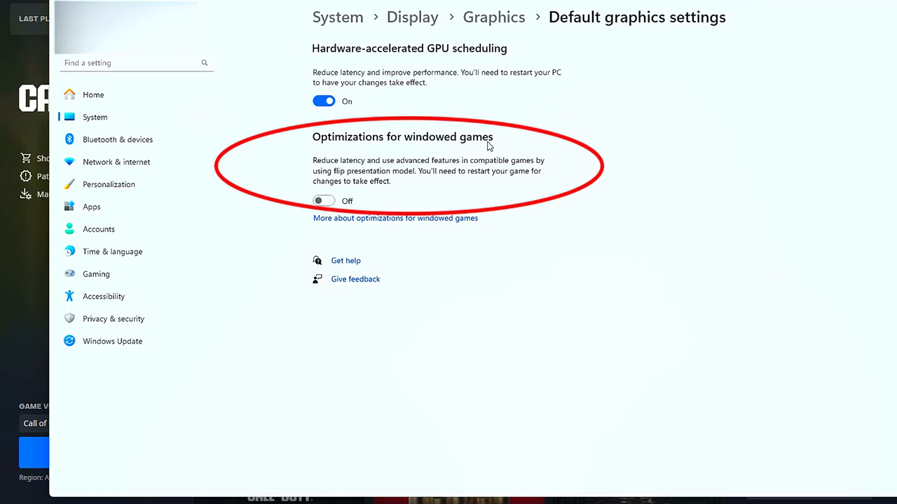
{"action": "mouse_move", "coordinate": [412, 148]}
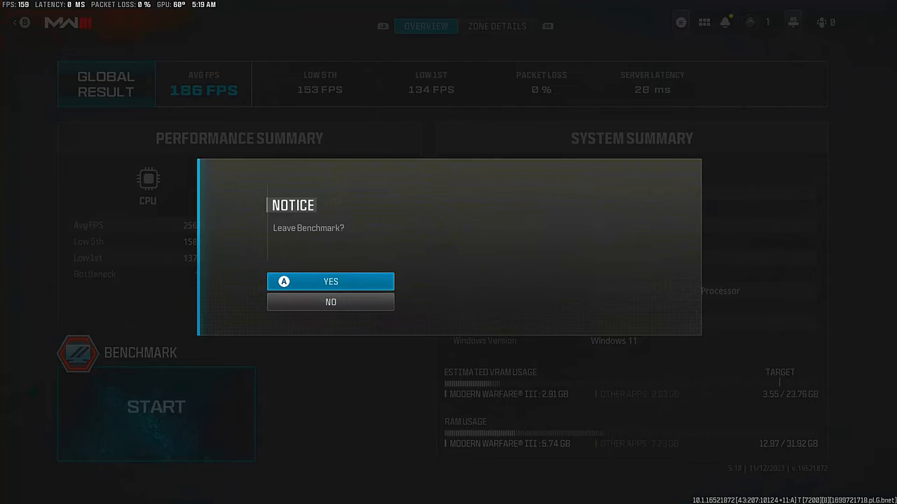
Confirm Yes on the 'Leave Benchmark?' notice to exit the results
{"action": "left_click", "coordinate": [330, 280]}
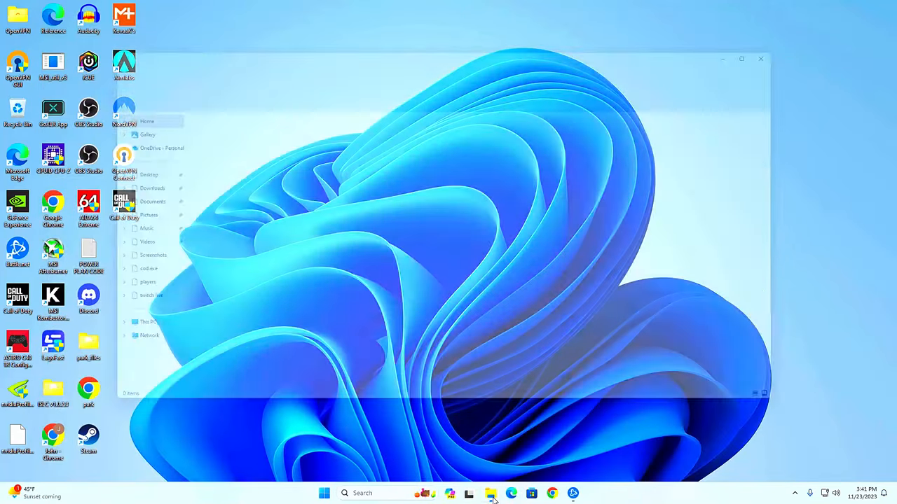
Browse Documents > Call of Duty > players and open options.4.cod23 for editing
{"action": "left_click", "coordinate": [490, 493]}
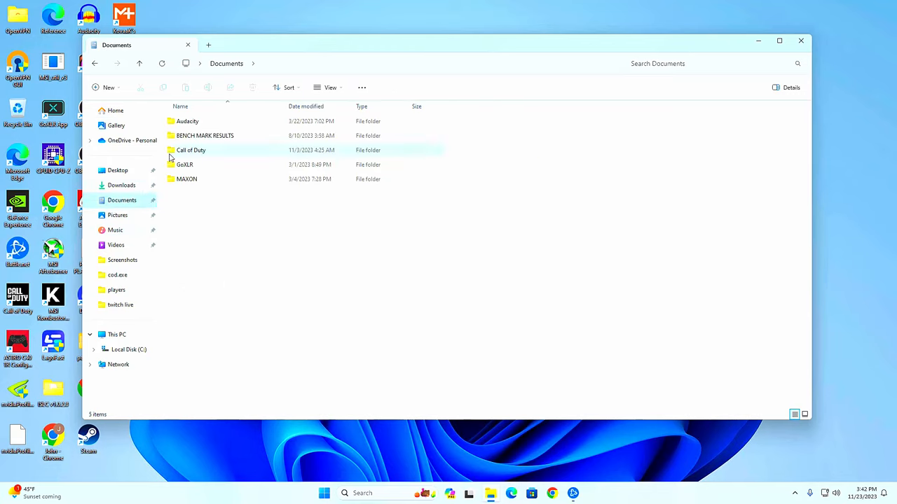
{"action": "double_click", "coordinate": [190, 150]}
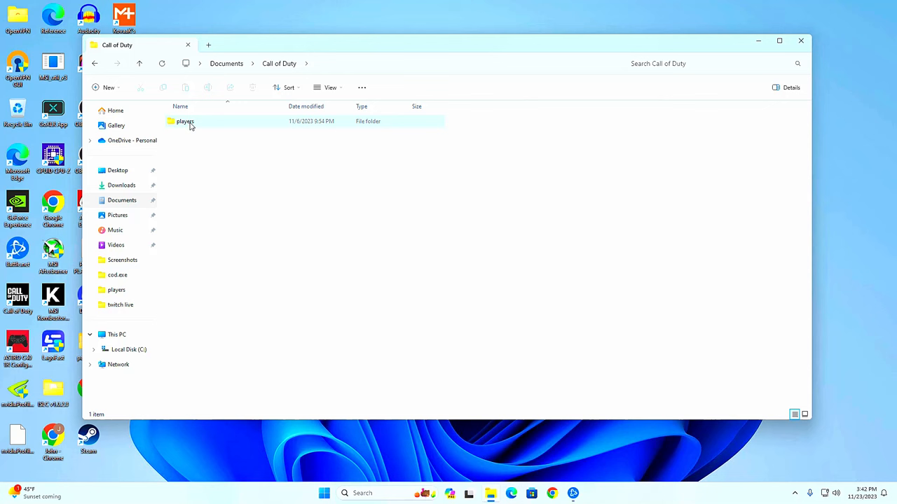
{"action": "double_click", "coordinate": [185, 120]}
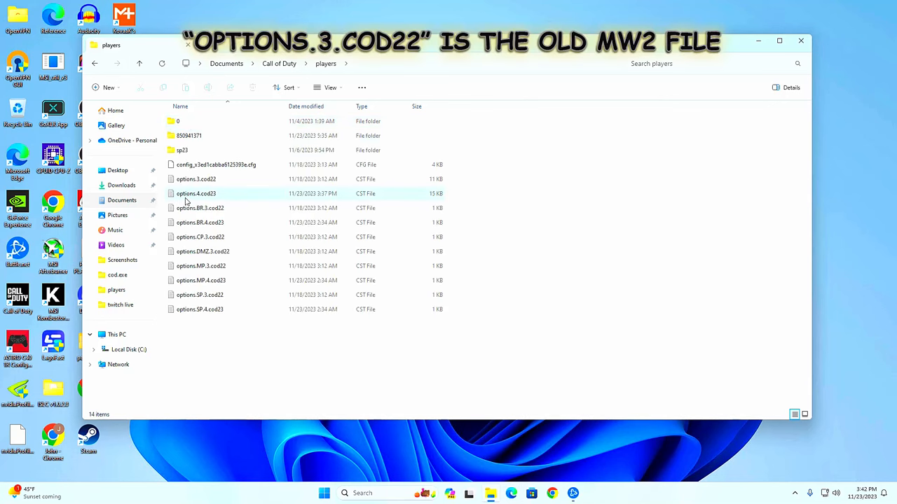
{"action": "mouse_move", "coordinate": [196, 193]}
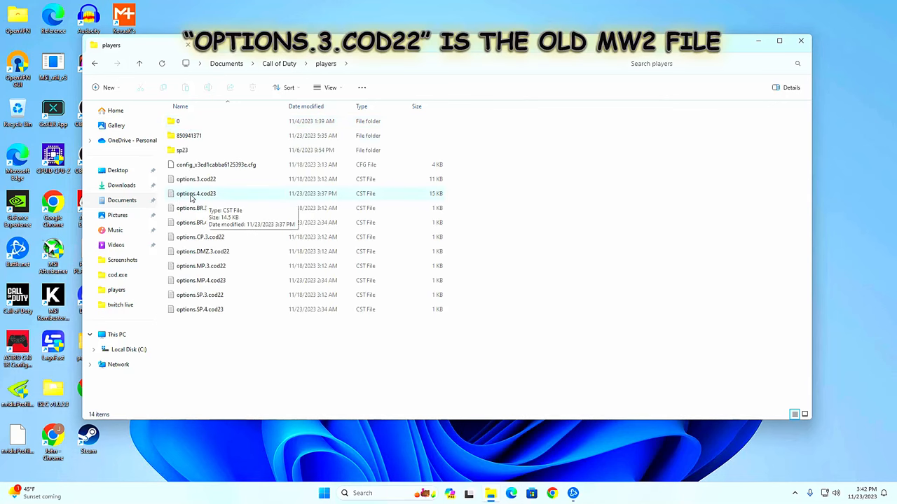
{"action": "double_click", "coordinate": [196, 193]}
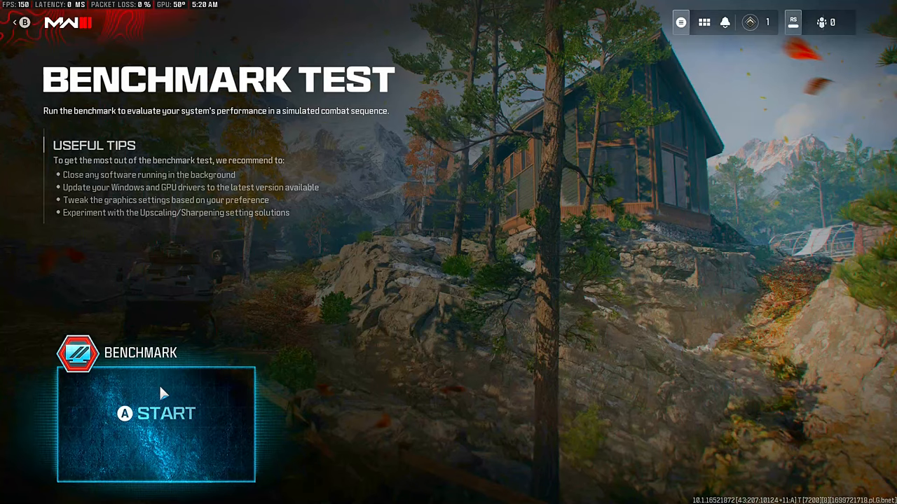
Start the benchmark test run from the Benchmark Test screen
{"action": "left_click", "coordinate": [155, 414]}
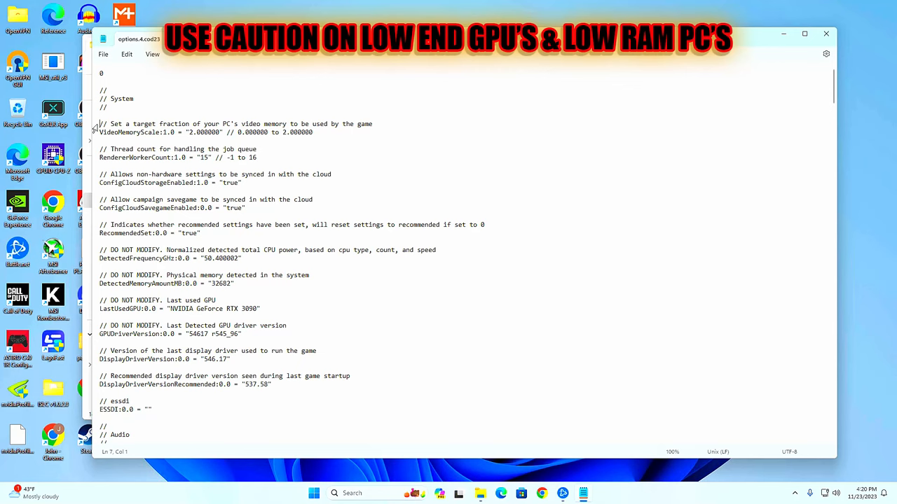
{"action": "left_click_drag", "start_coordinate": [100, 123], "coordinate": [182, 132]}
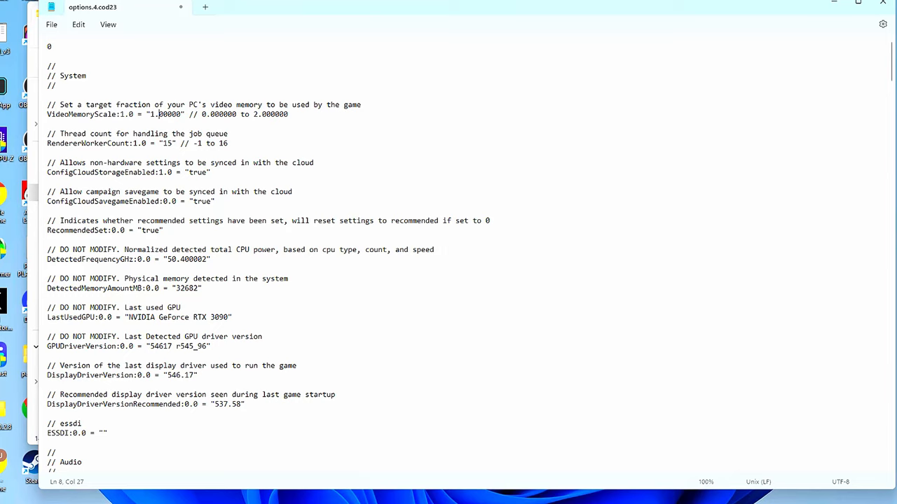
{"action": "type", "text": "1.500000"}
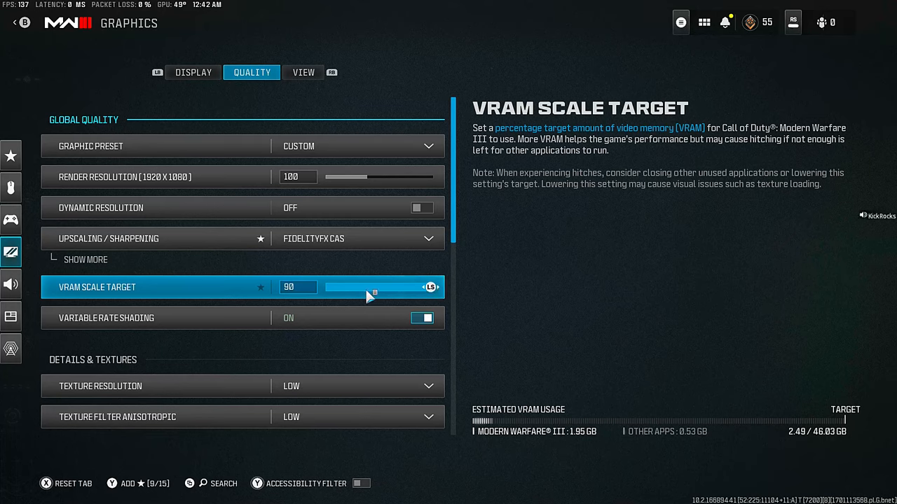
{"action": "mouse_move", "coordinate": [233, 295]}
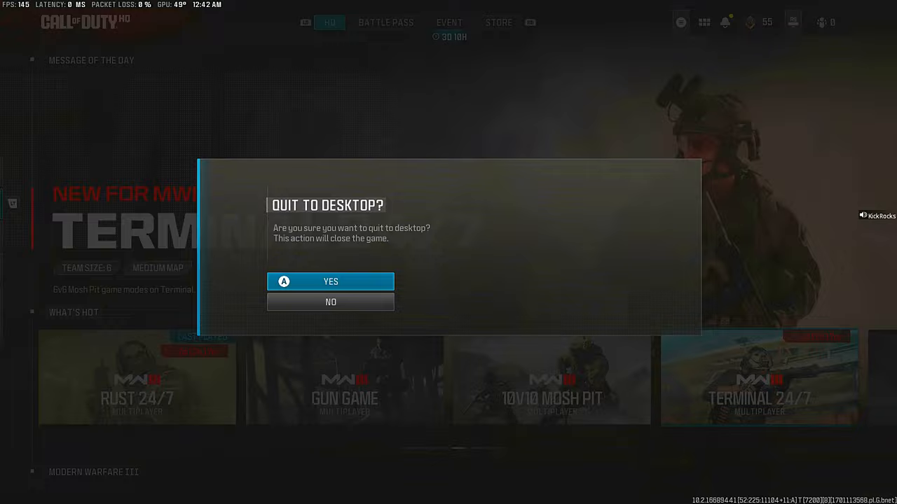
Confirm Yes on the Quit to Desktop prompt
{"action": "left_click", "coordinate": [330, 302]}
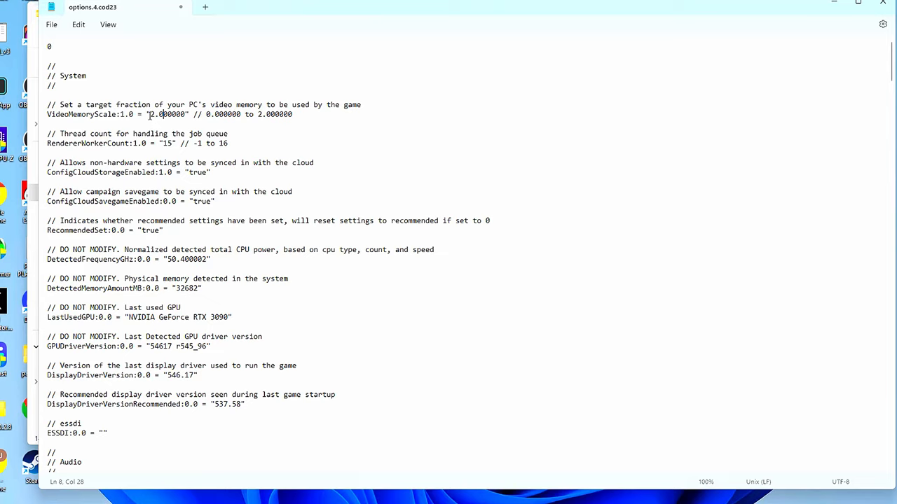
Change the VideoMemoryScale value from 1.0 to 2.000000
{"action": "double_click", "coordinate": [168, 115]}
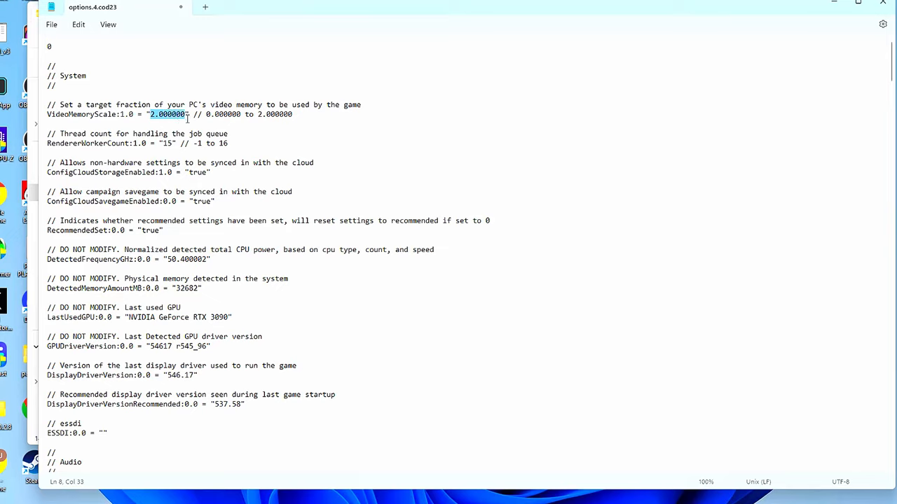
{"action": "left_click", "coordinate": [50, 25]}
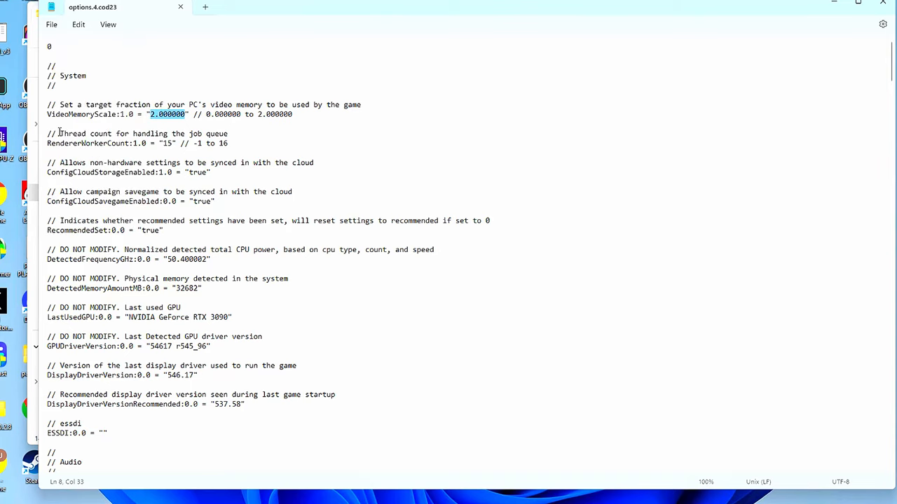
{"action": "mouse_move", "coordinate": [59, 134]}
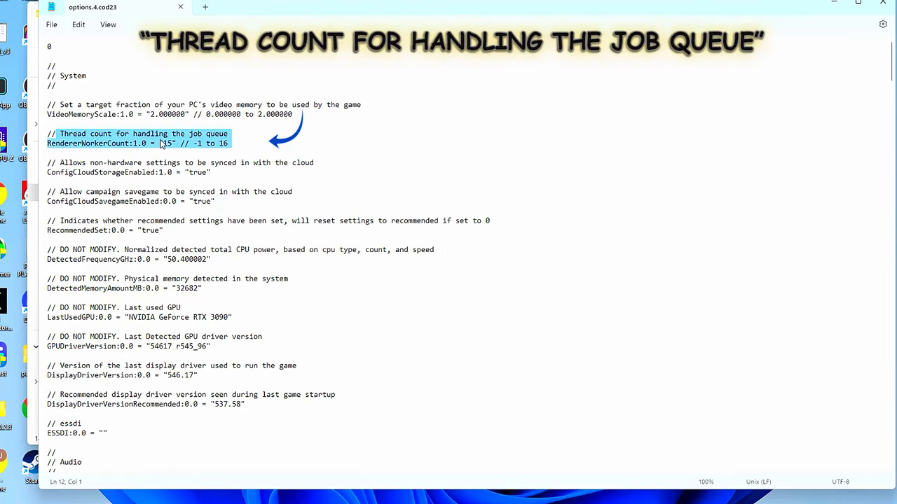
Change RendererWorkerCount from 15 to 16 by replacing the last digit
{"action": "left_click", "coordinate": [168, 143]}
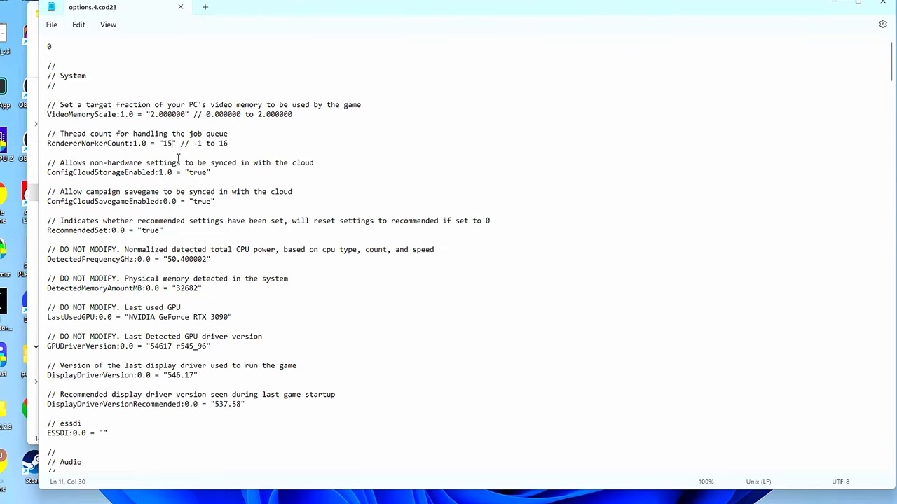
{"action": "key", "text": "Backspace"}
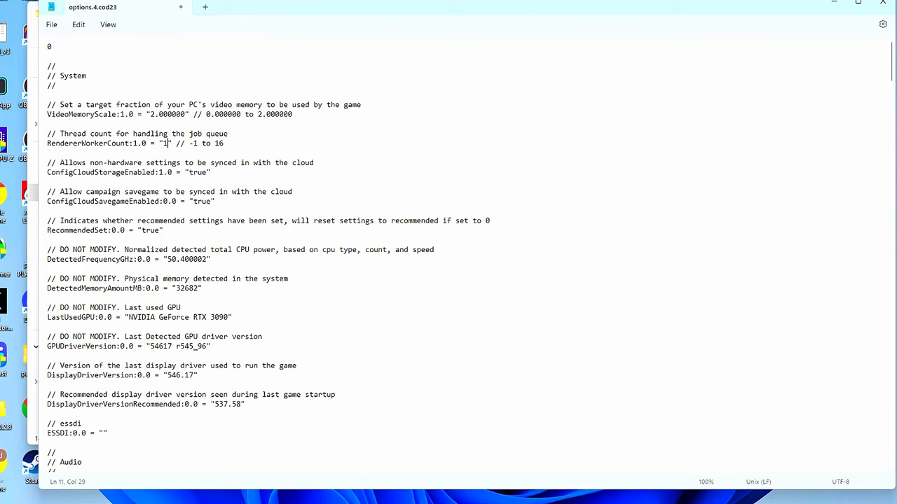
{"action": "type", "text": "6"}
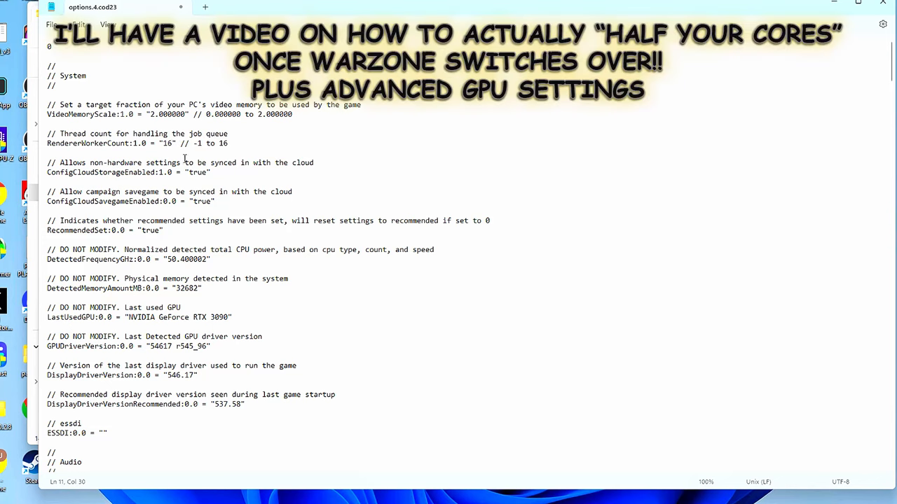